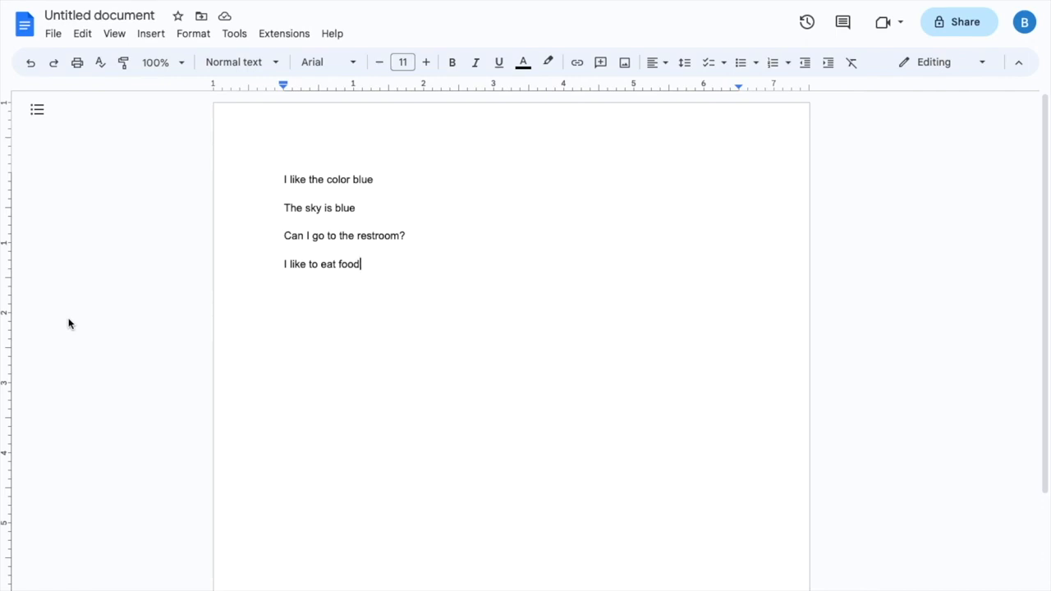
{"action": "mouse_move", "coordinate": [299, 207]}
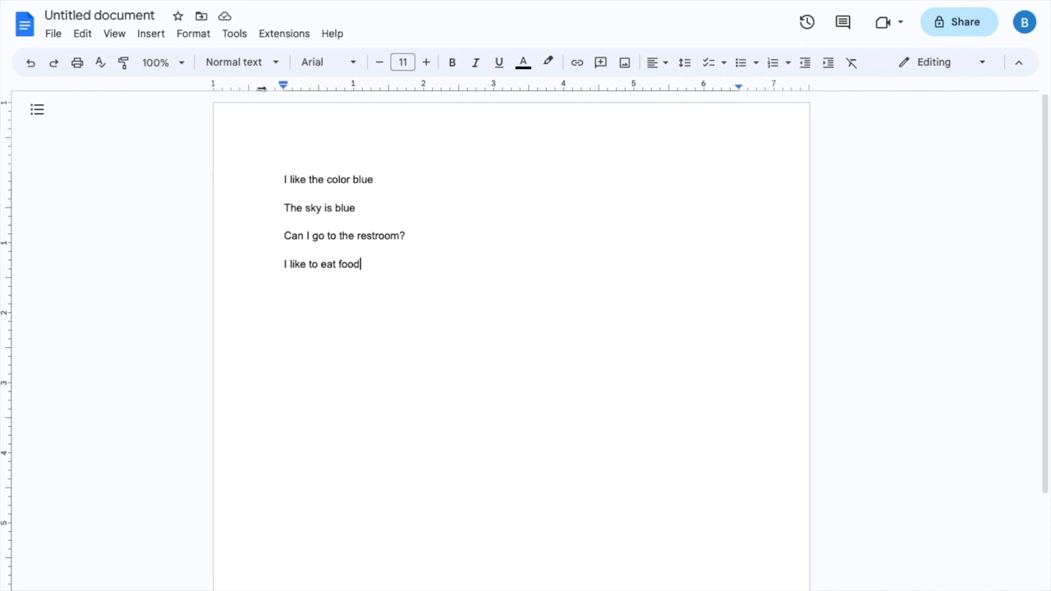
- Start Translate document from the Tools menu, proposing 'Translated copy of Untitled document'
{"action": "left_click", "coordinate": [233, 33]}
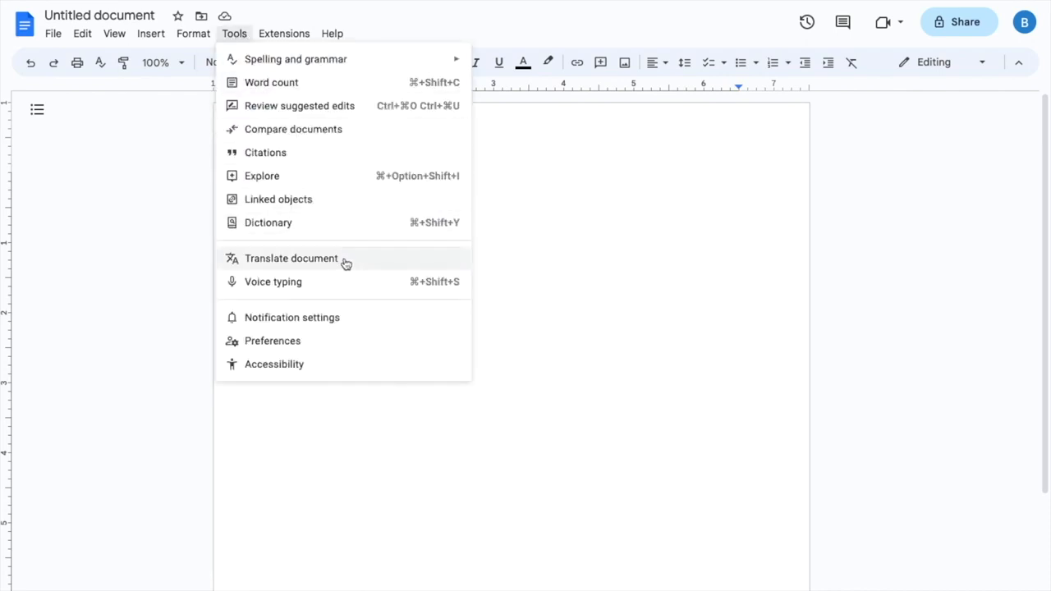
{"action": "left_click", "coordinate": [290, 258]}
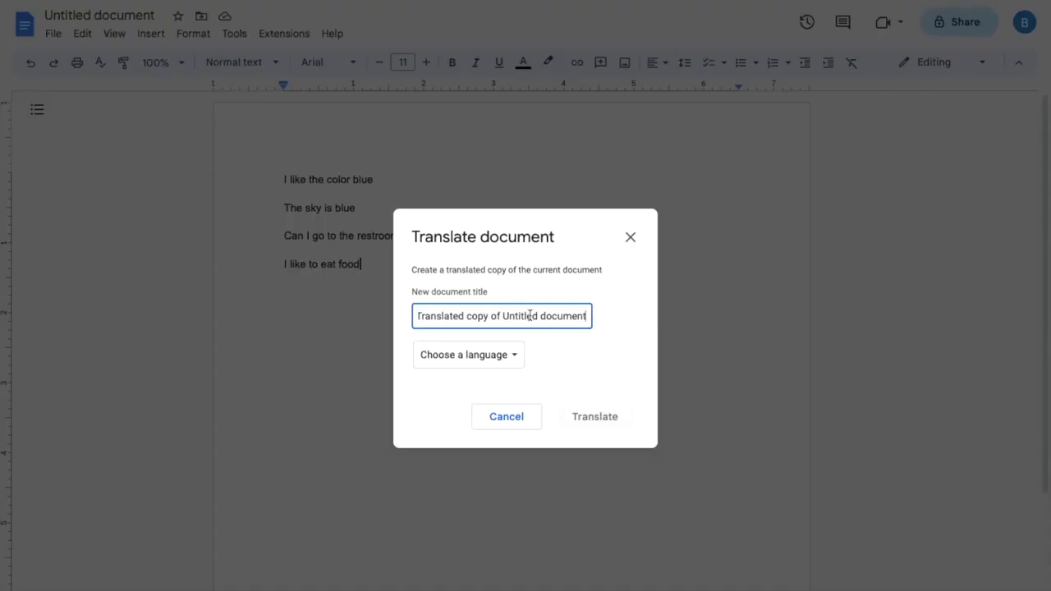
{"action": "mouse_move", "coordinate": [493, 363]}
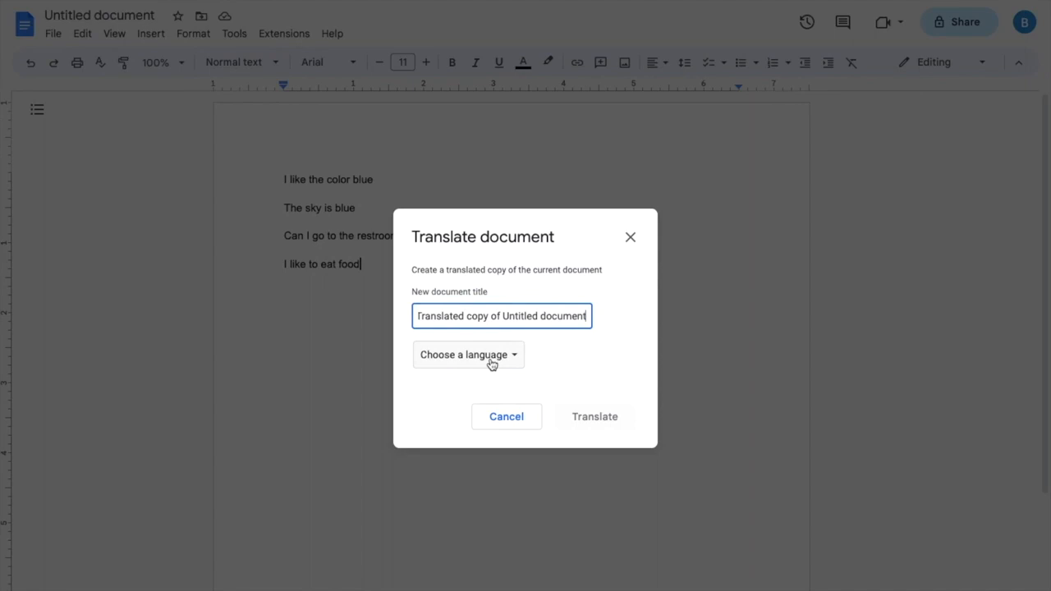
- Choose Japanese as the target language and create the translated copy of the four sentences
{"action": "left_click", "coordinate": [469, 354]}
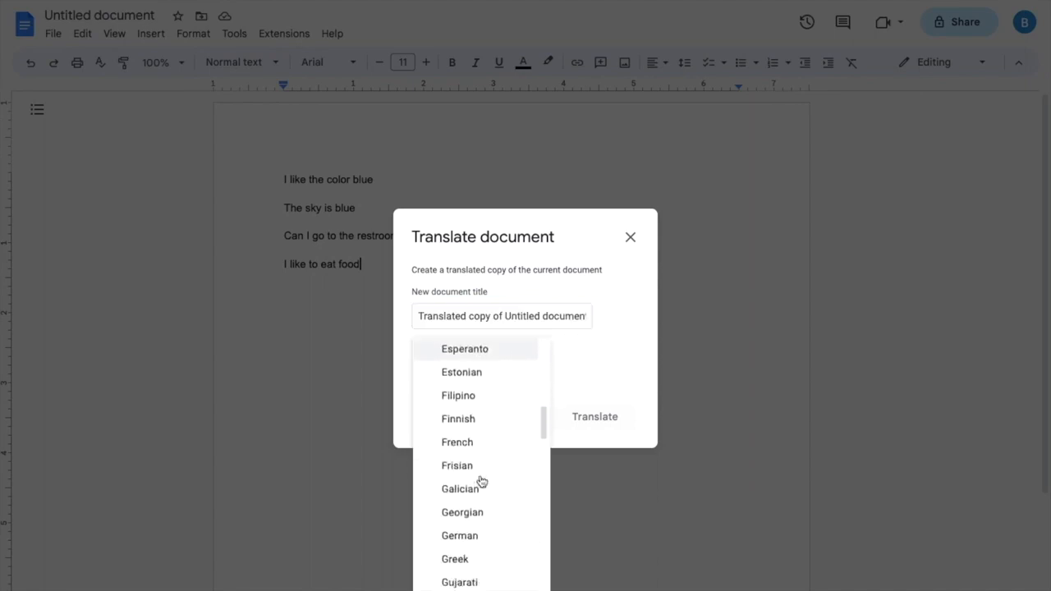
{"action": "scroll", "scroll_direction": "down", "scroll_amount": 3}
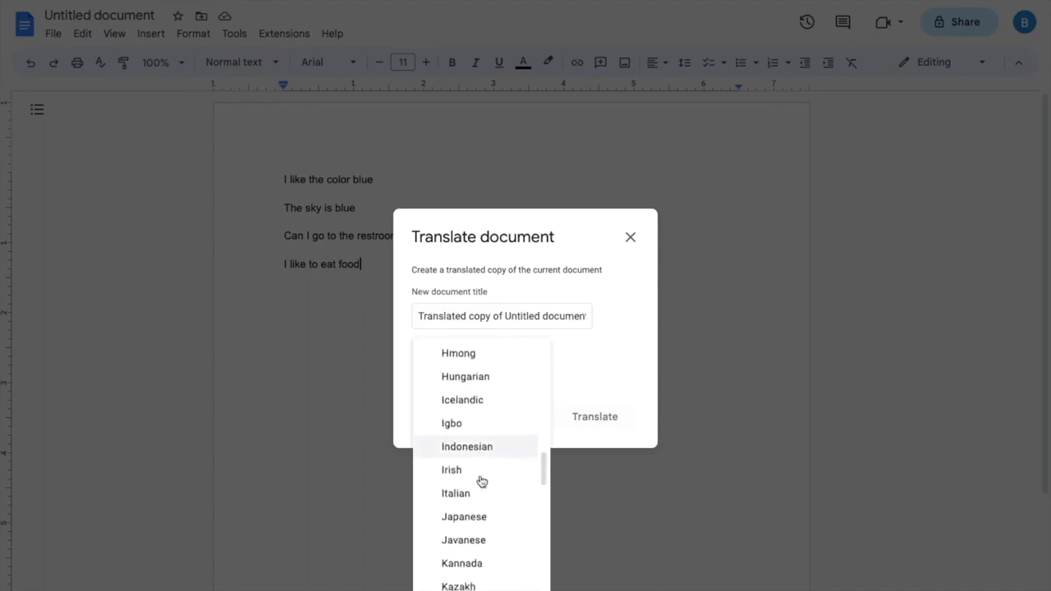
{"action": "left_click", "coordinate": [464, 516]}
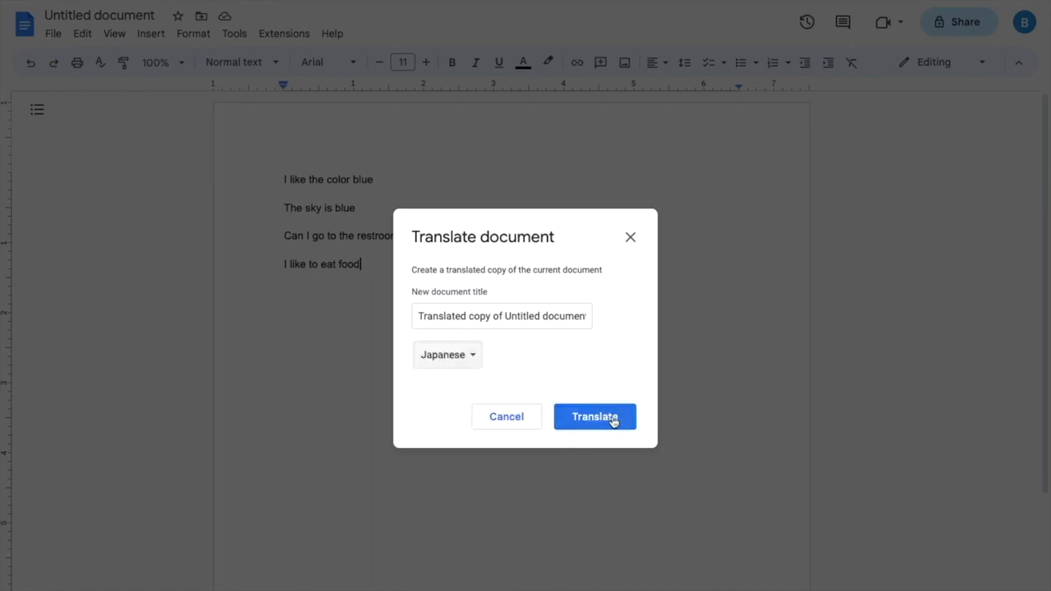
{"action": "left_click", "coordinate": [595, 417]}
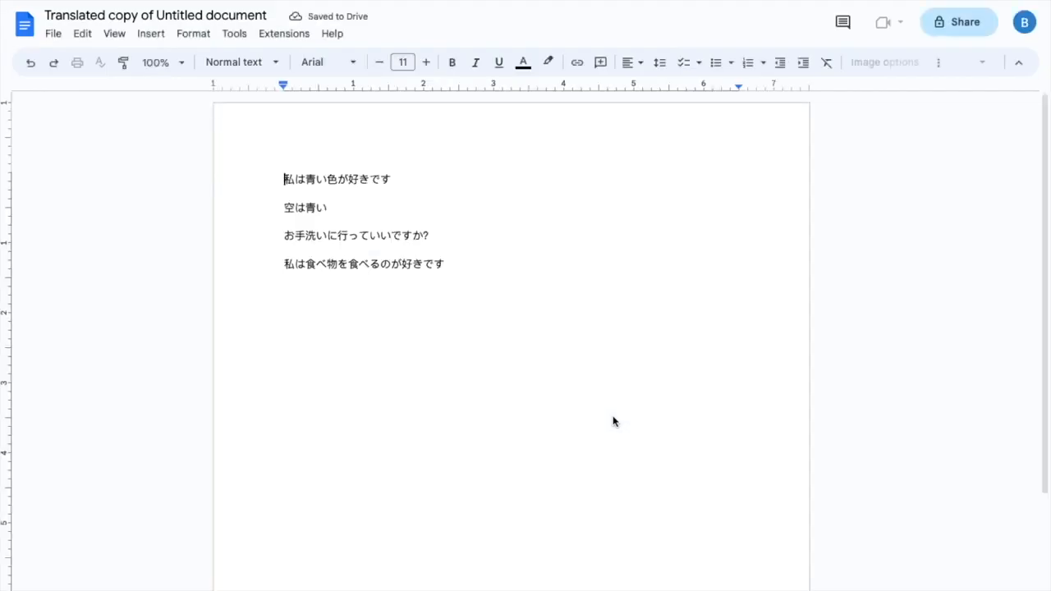